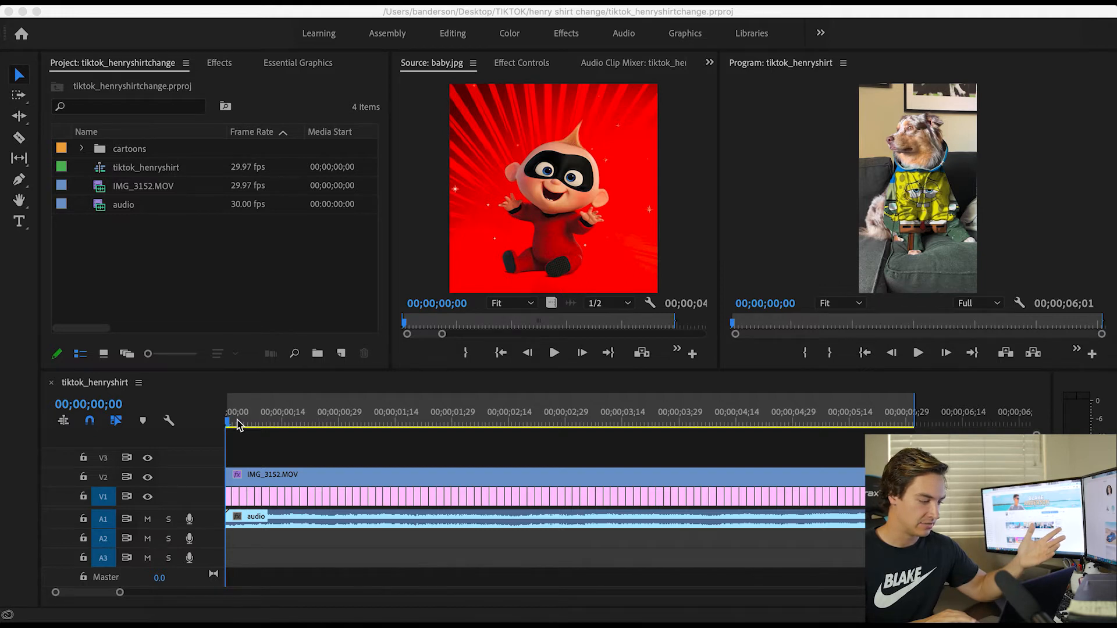
Load IMG_3152.MOV in the Source Monitor, play it, and view the 1080x1920 sequence.
double_click(143, 185)
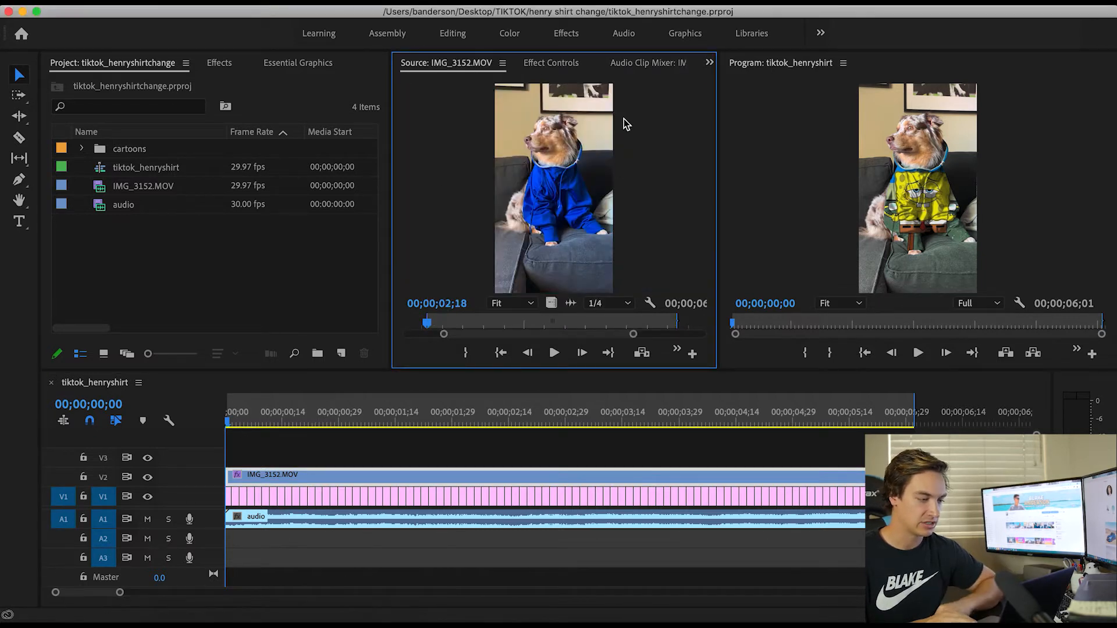
click(554, 352)
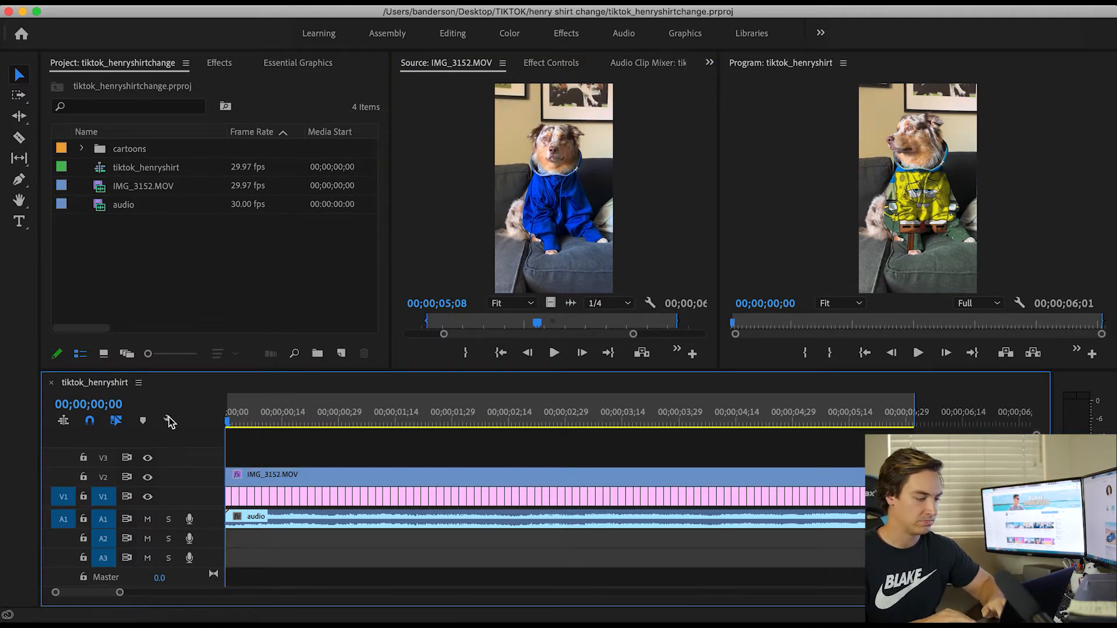
click(424, 421)
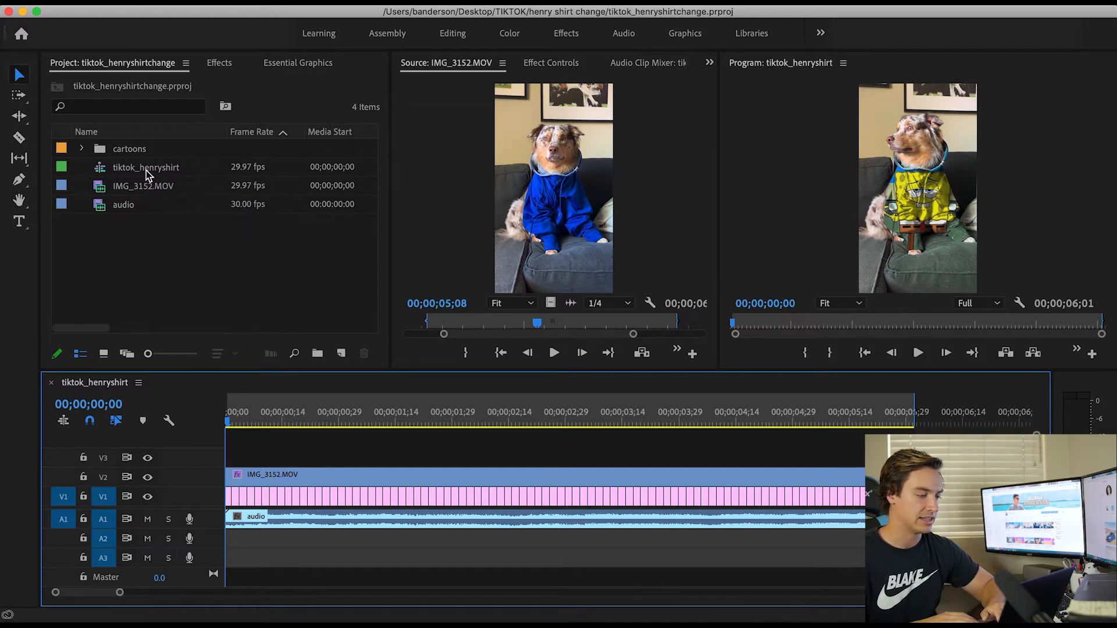
mouse_move(146, 167)
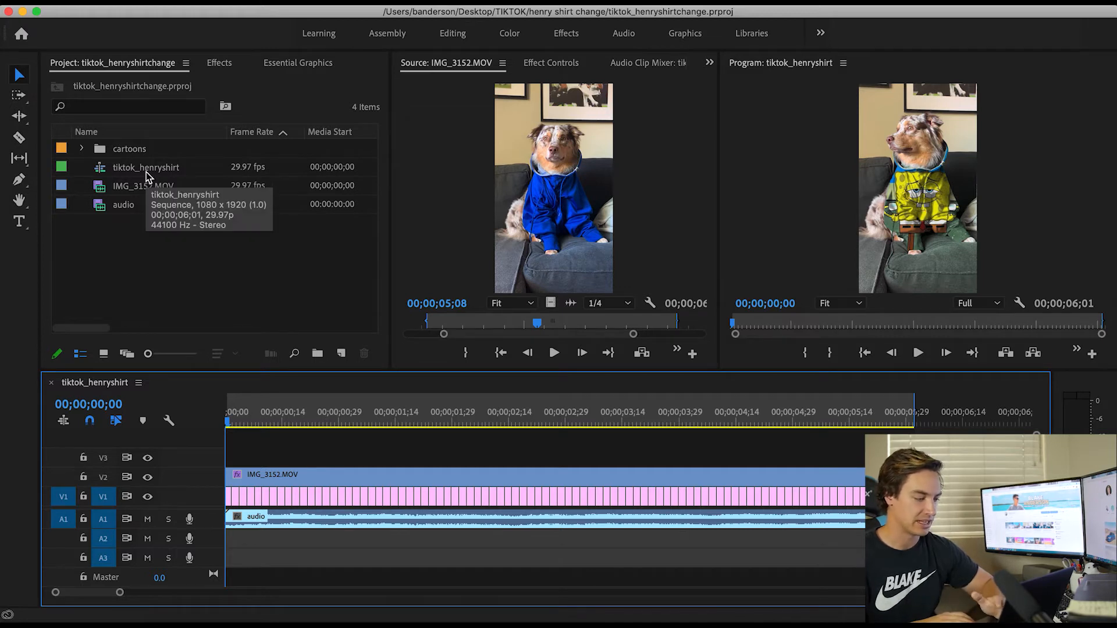
mouse_move(190, 353)
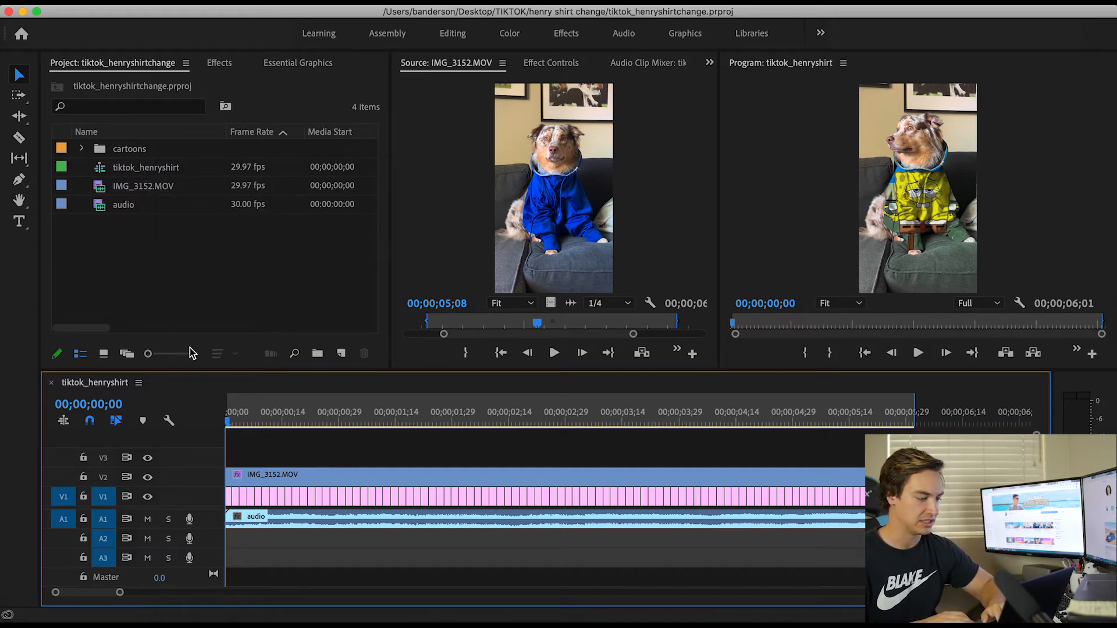
click(245, 427)
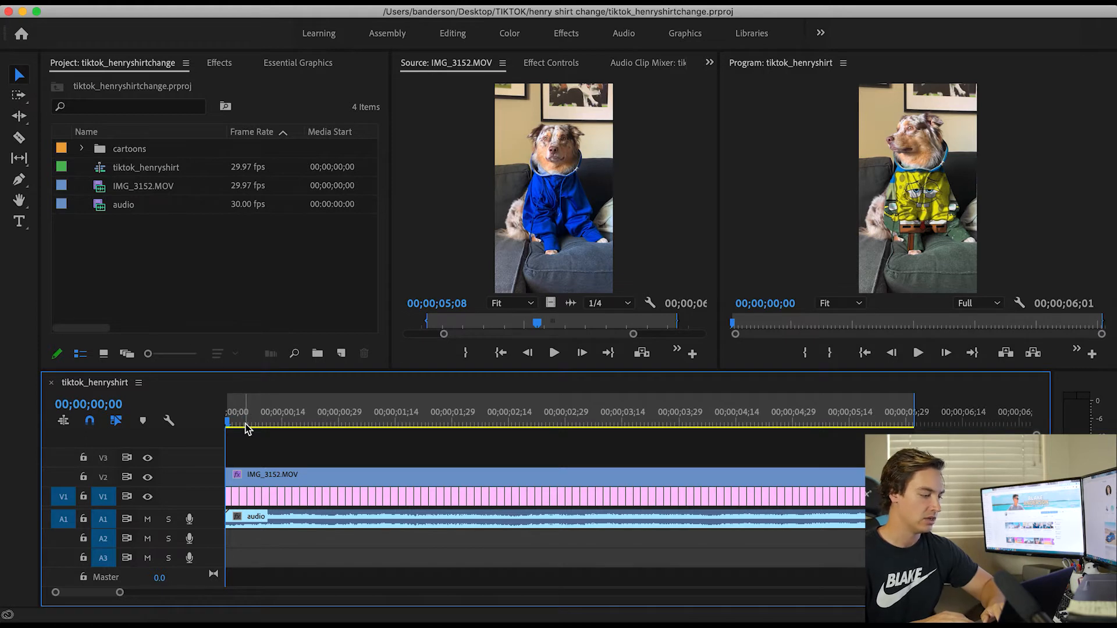
mouse_move(172, 294)
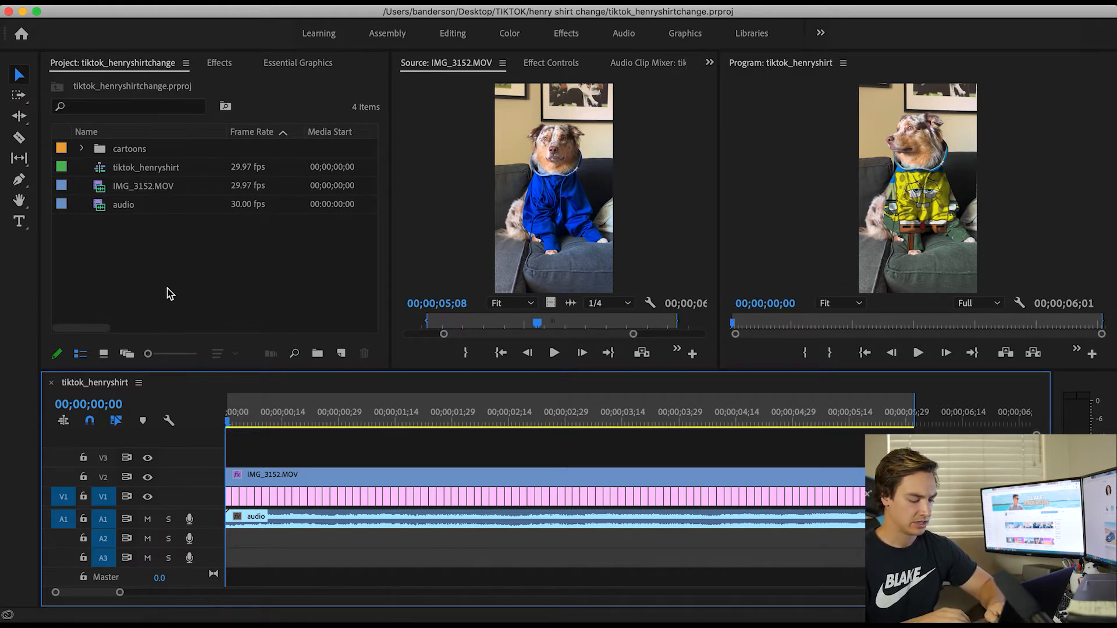
Set the sequence export to H.264 with the Mobile Device 1080p HD preset.
click(28, 10)
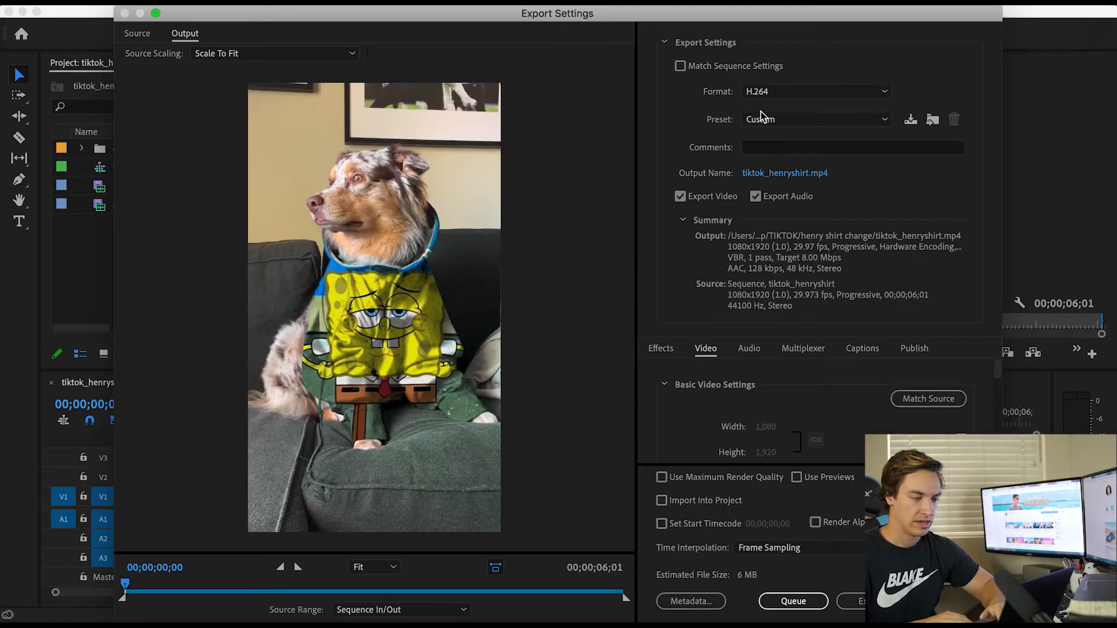
mouse_move(784, 98)
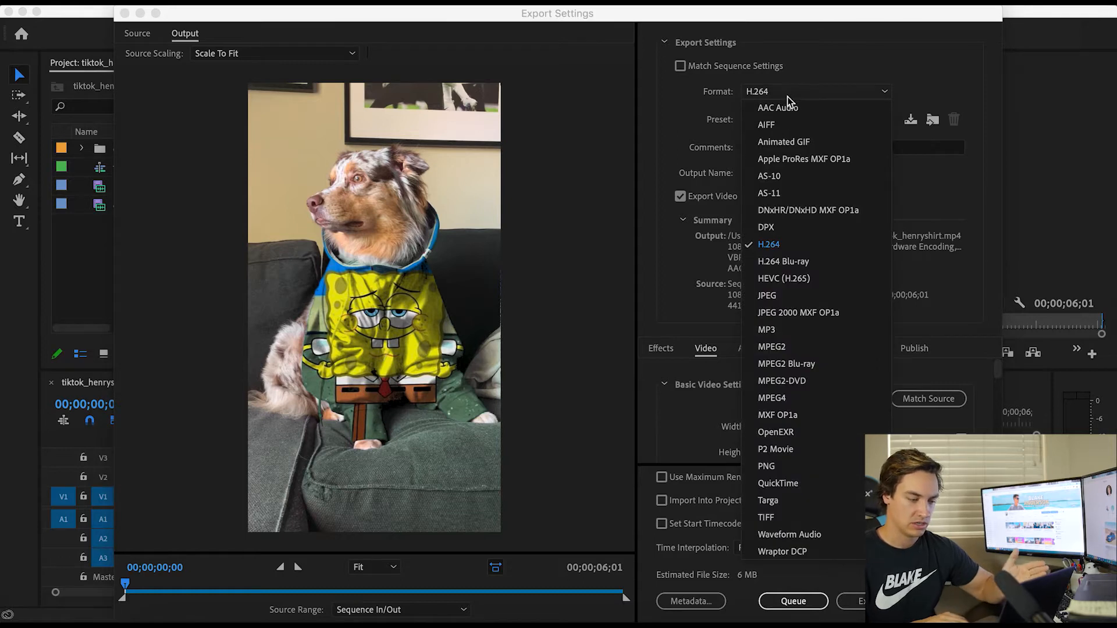
click(816, 118)
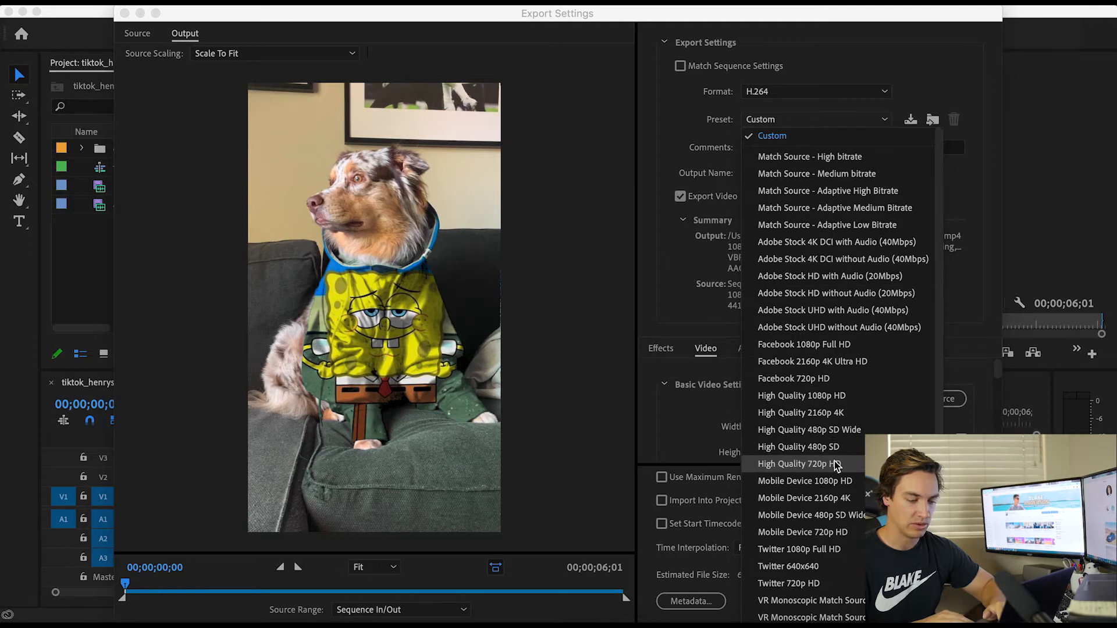
mouse_move(805, 482)
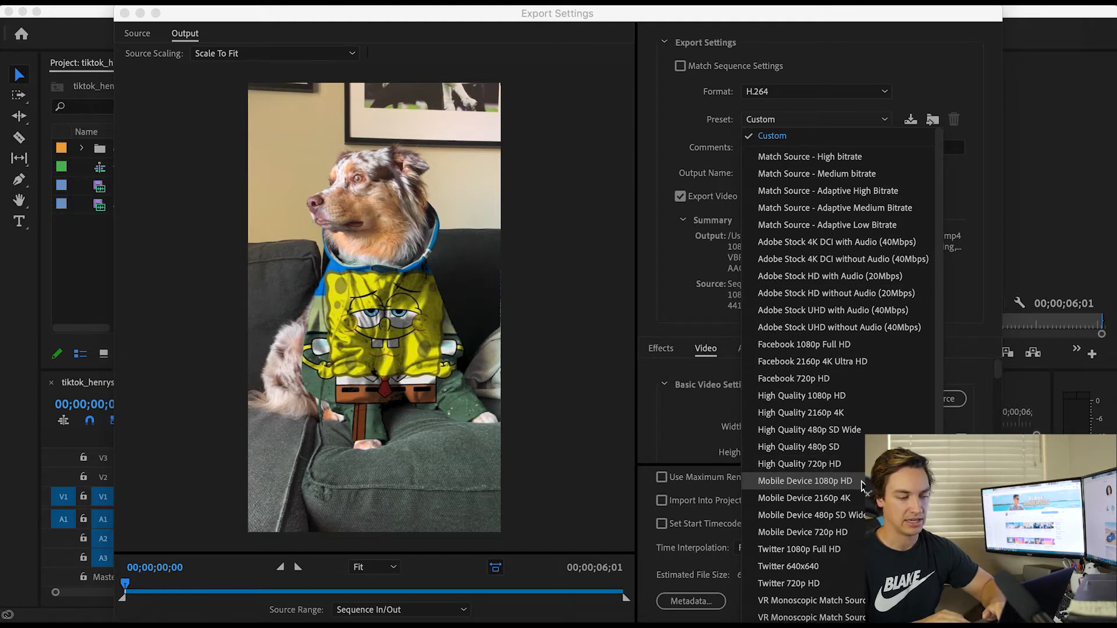
click(806, 481)
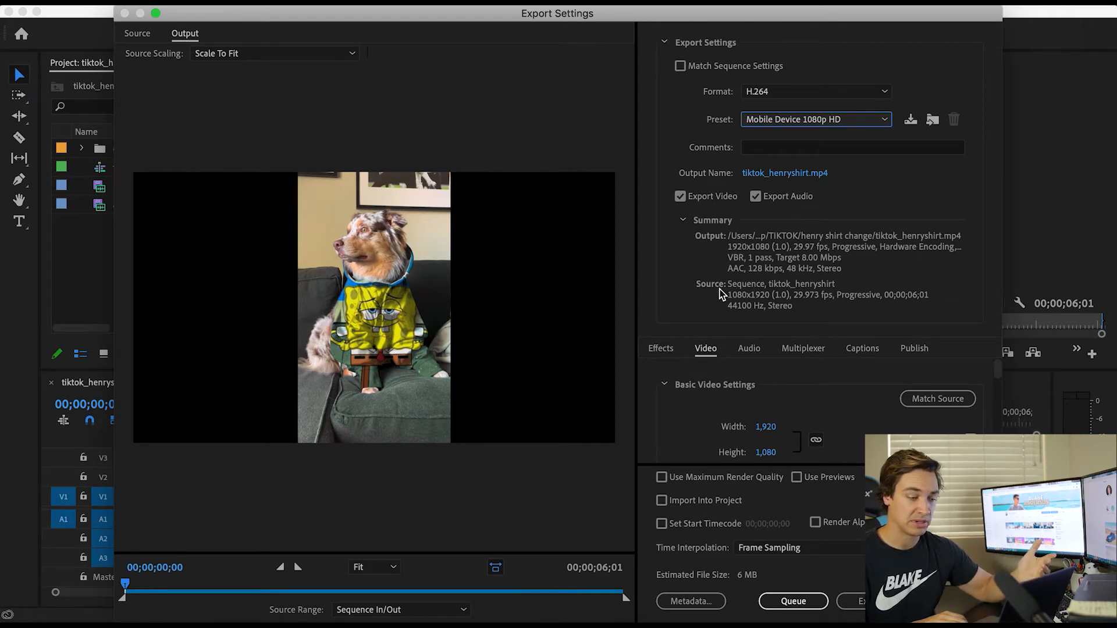
mouse_move(677, 317)
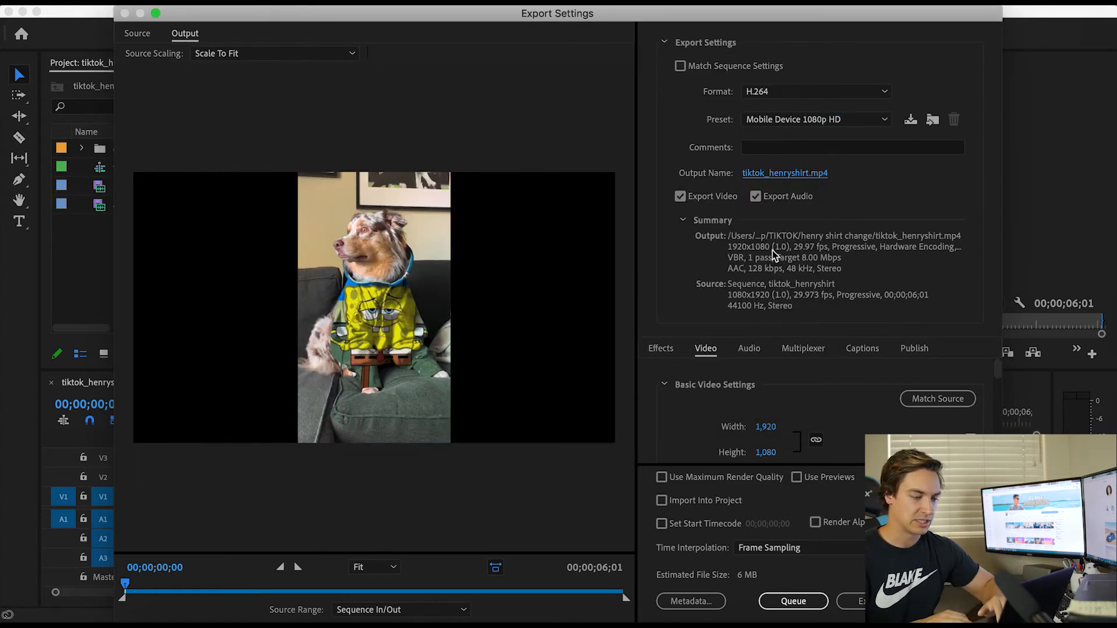
mouse_move(687, 246)
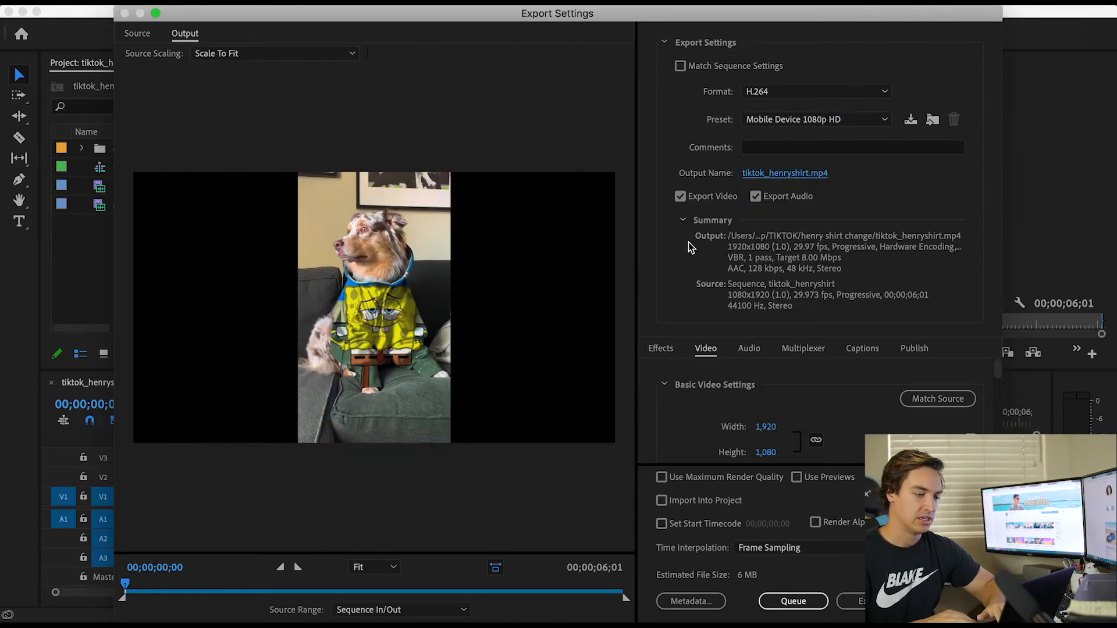
mouse_move(746, 292)
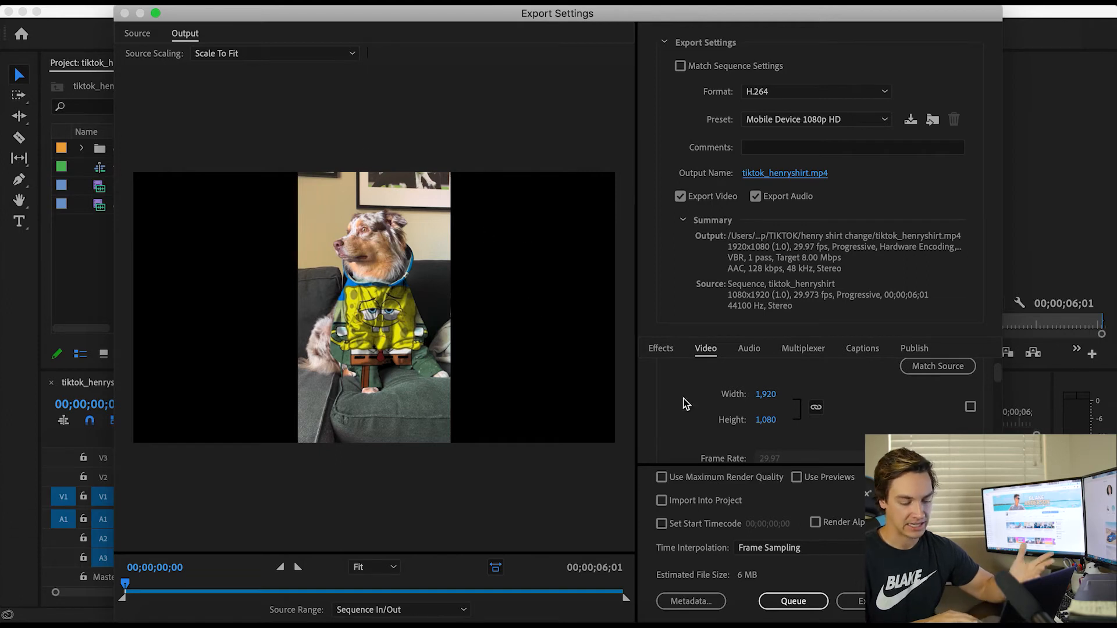
mouse_move(853, 183)
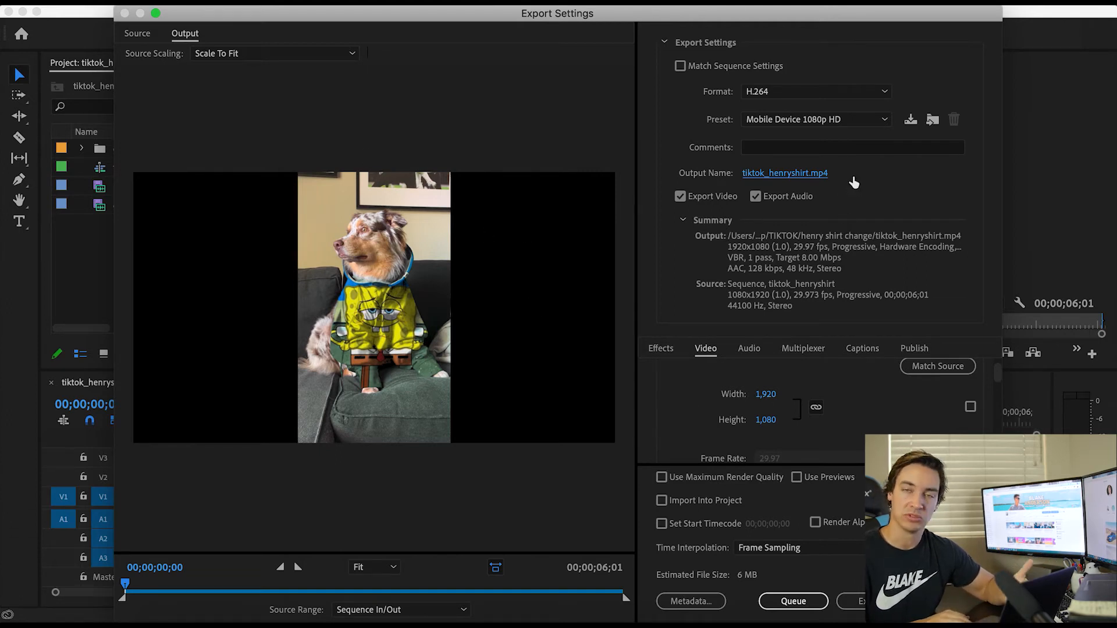
mouse_move(777, 396)
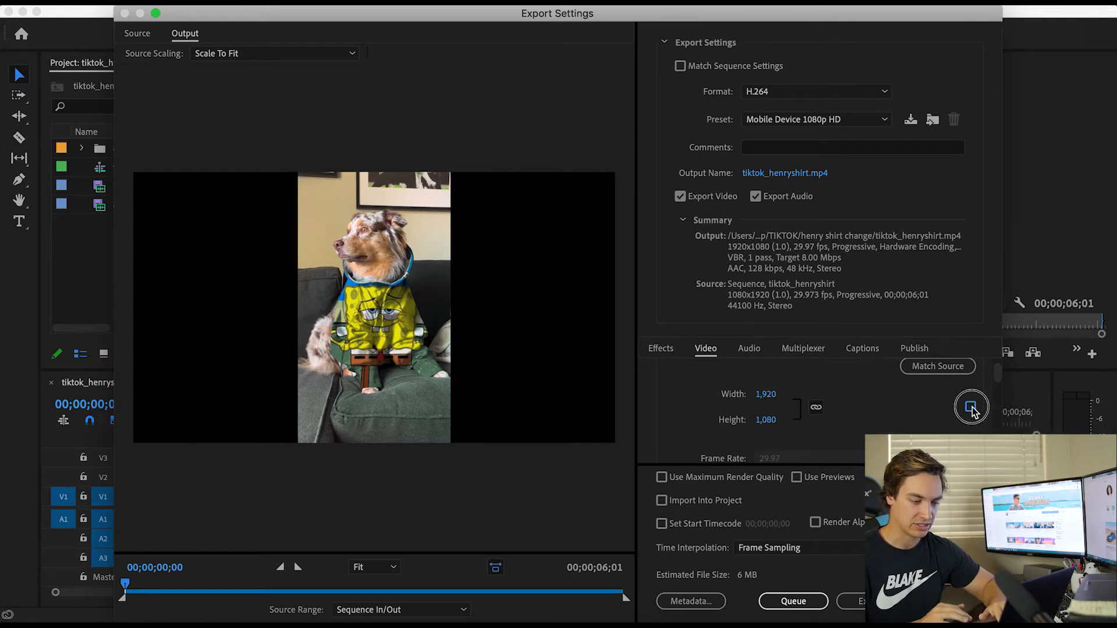
Tick Match Source so the export frame becomes vertical 1080x1920.
click(971, 407)
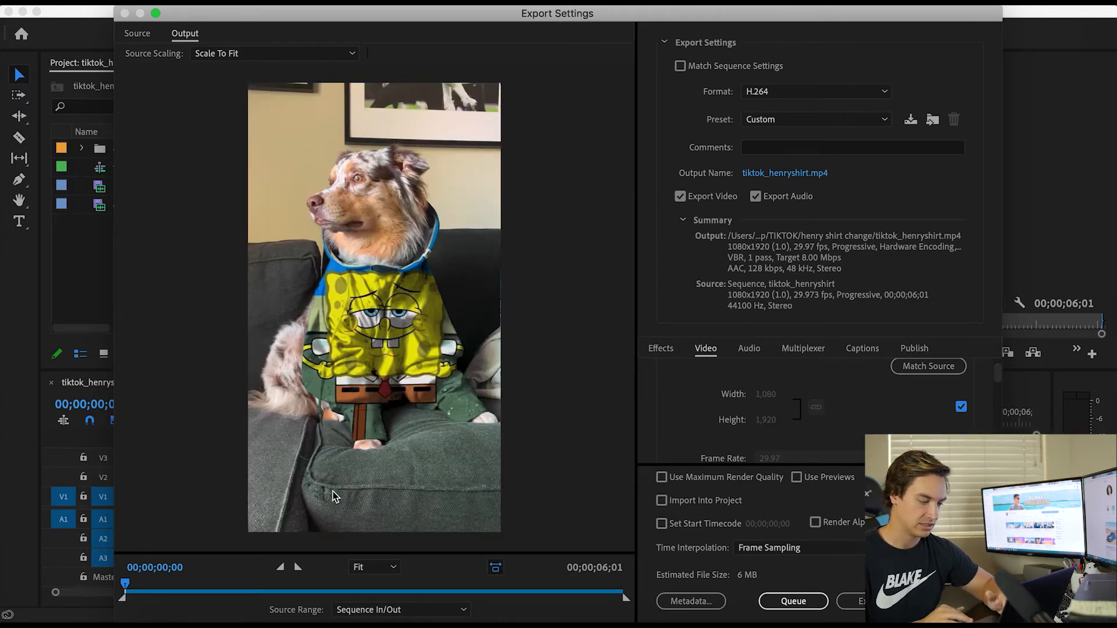
mouse_move(527, 320)
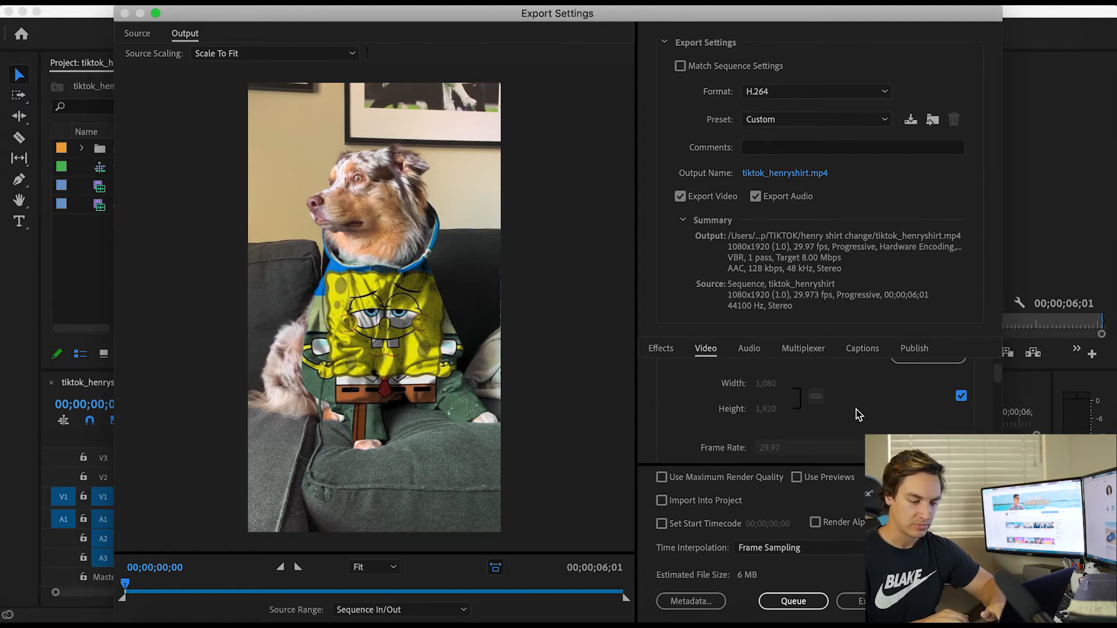
Enable Render at Maximum Depth in the Video export settings.
scroll(down, 3)
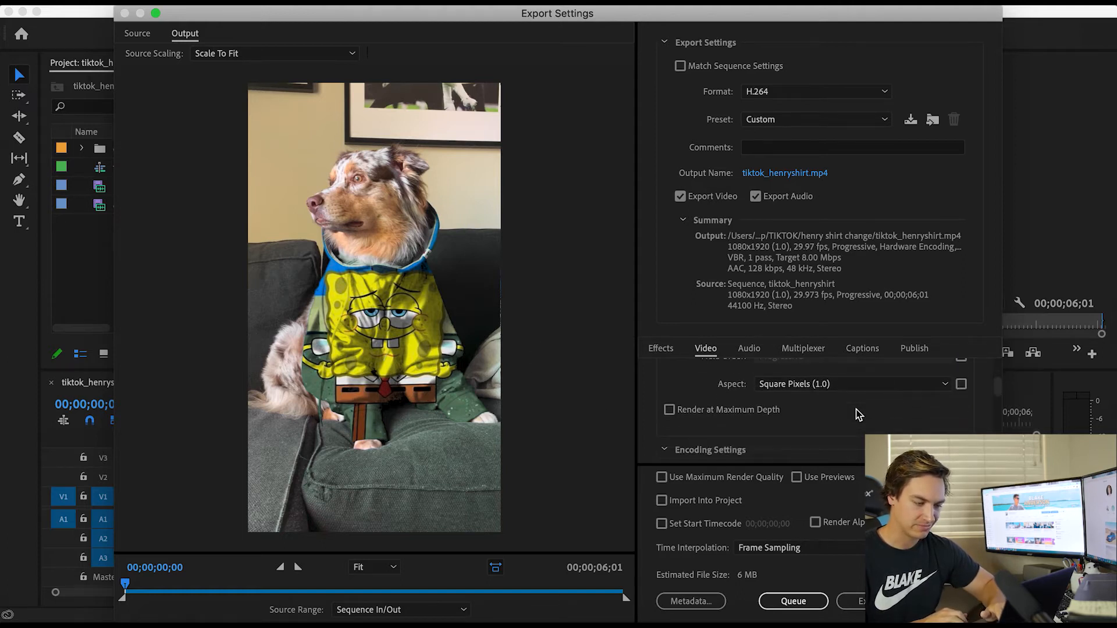
mouse_move(670, 409)
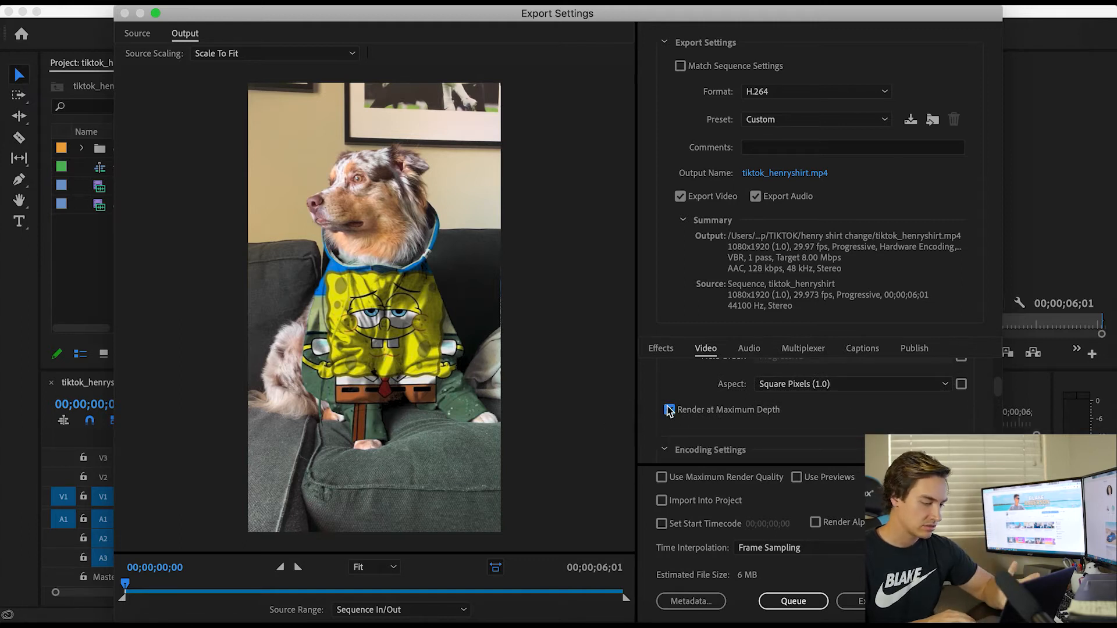
click(669, 409)
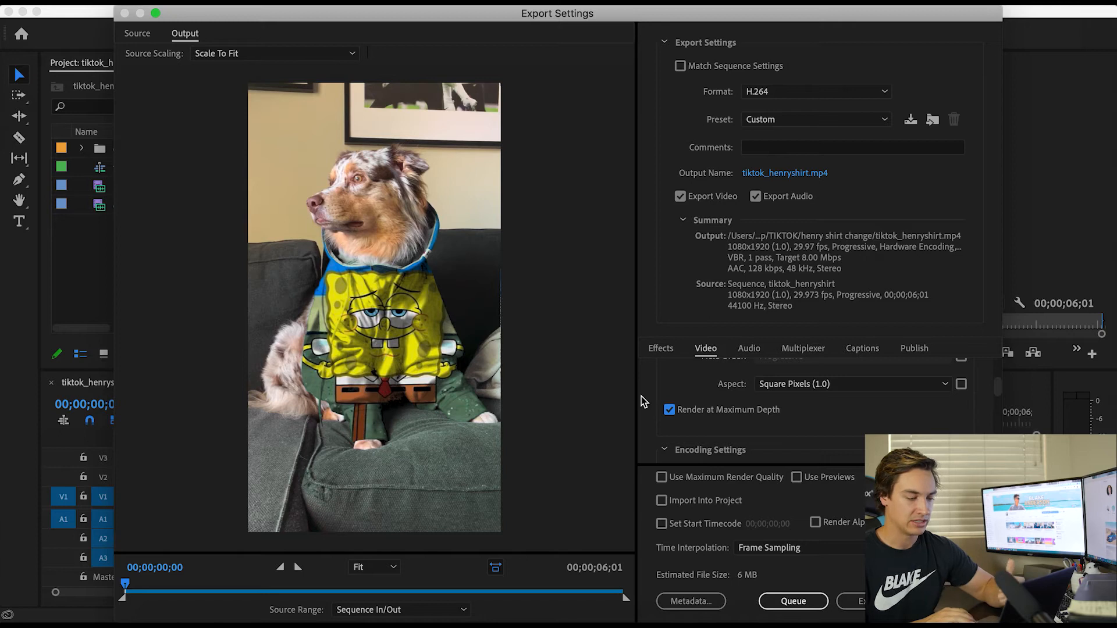
mouse_move(610, 217)
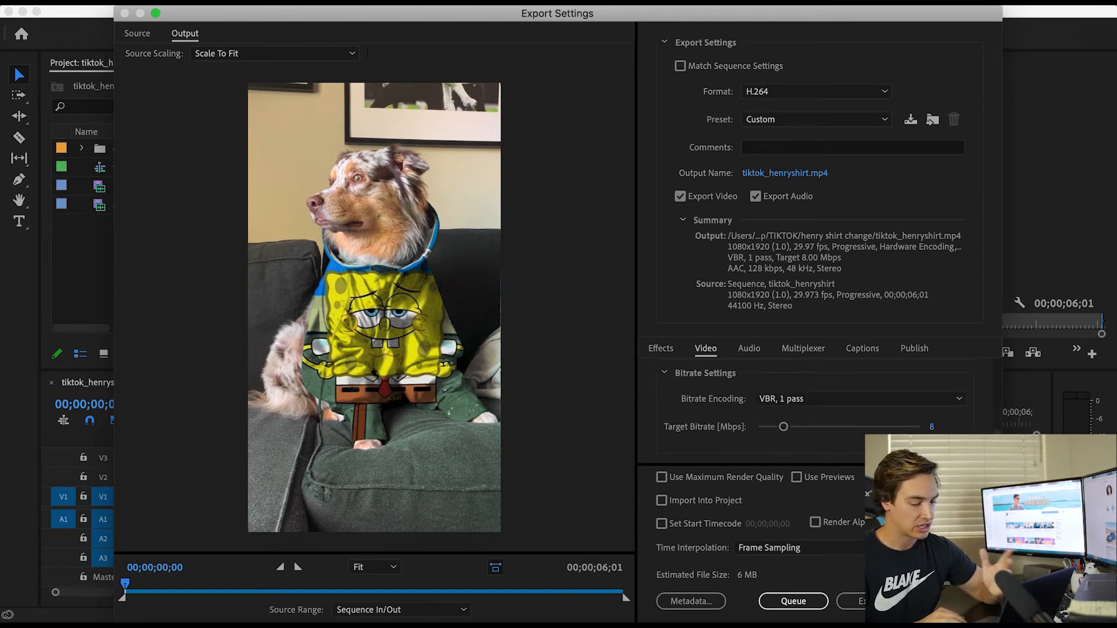
mouse_move(972, 429)
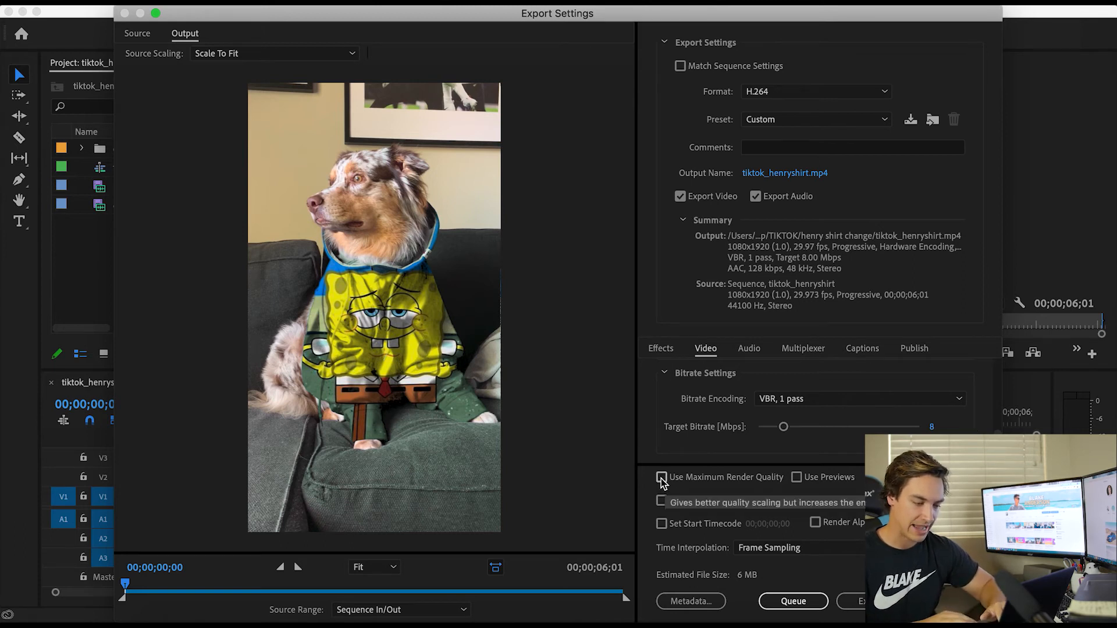
Turn on Use Maximum Render Quality and Use Previews for the export.
click(661, 477)
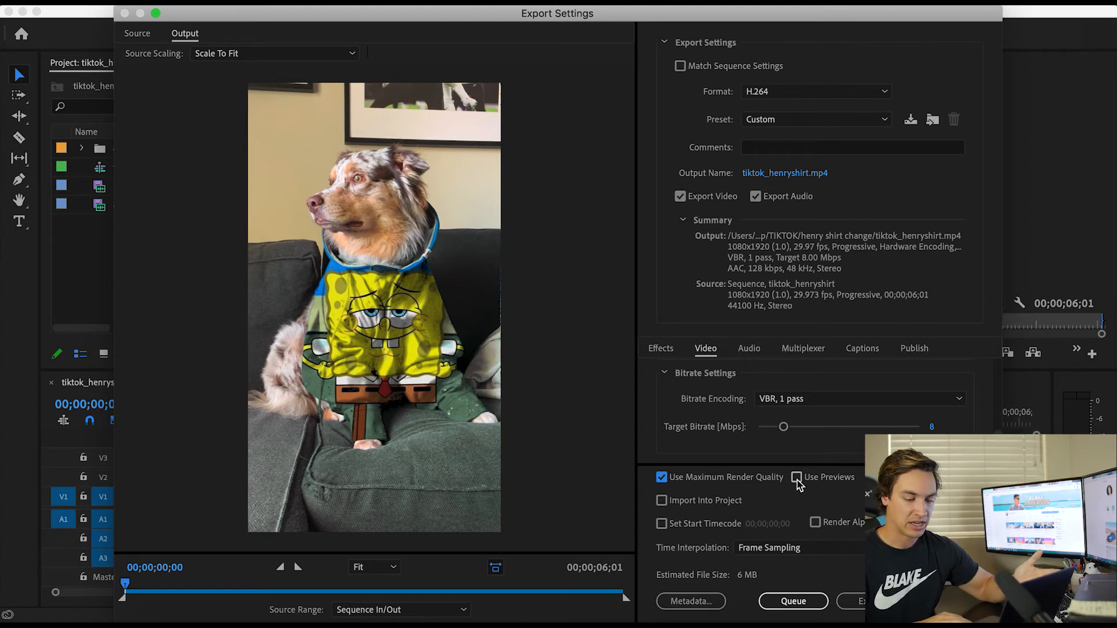
click(795, 477)
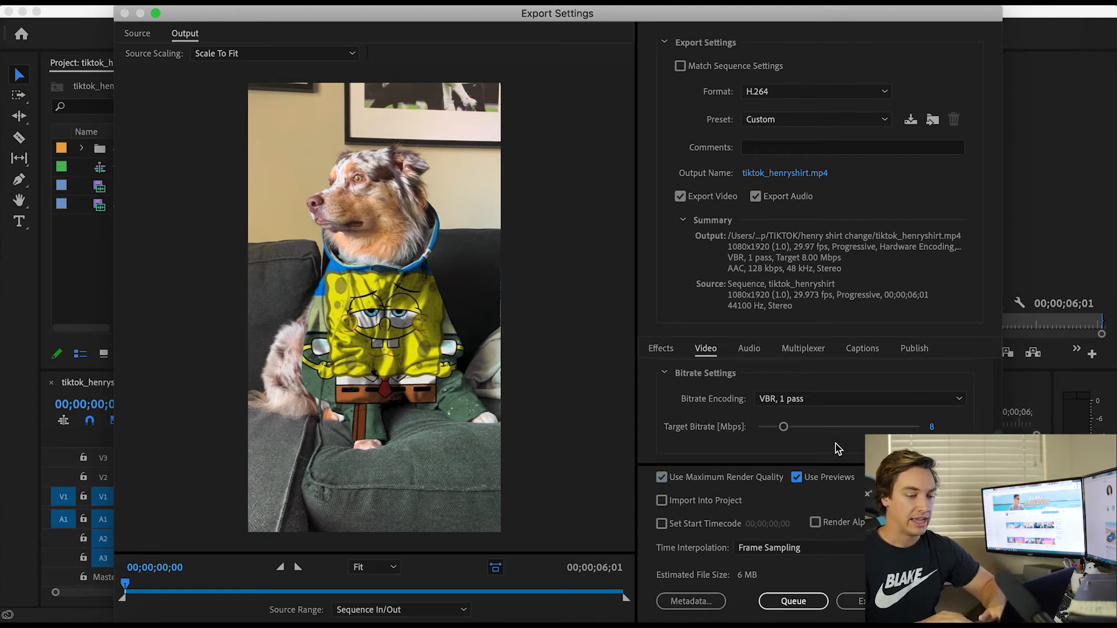